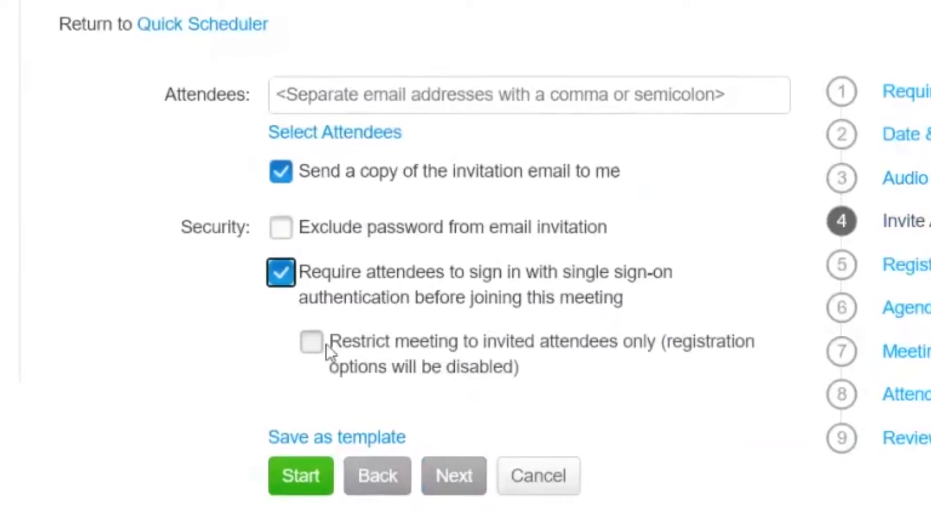
Require attendee single sign-on, enable Personal Room automatic lock, and admit the waiting lobby guest
left_click(311, 342)
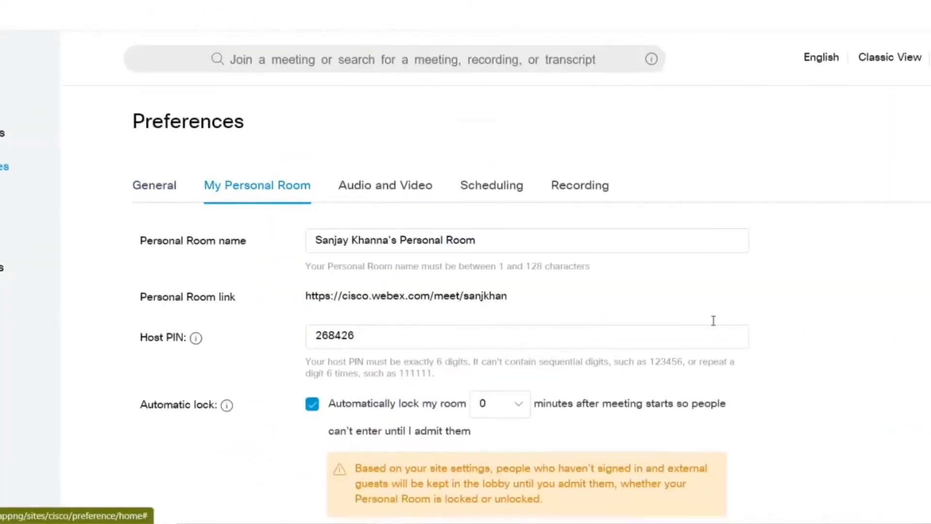
scroll("down", 3)
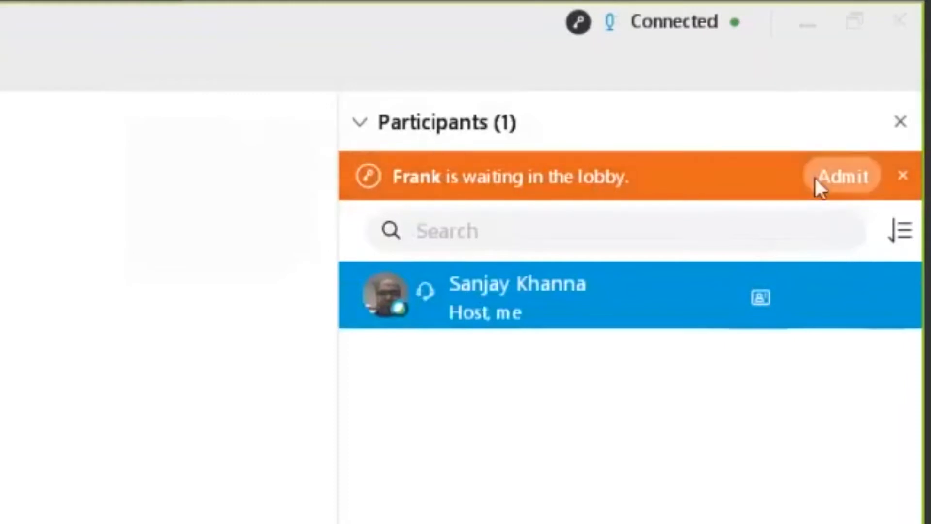
left_click(841, 176)
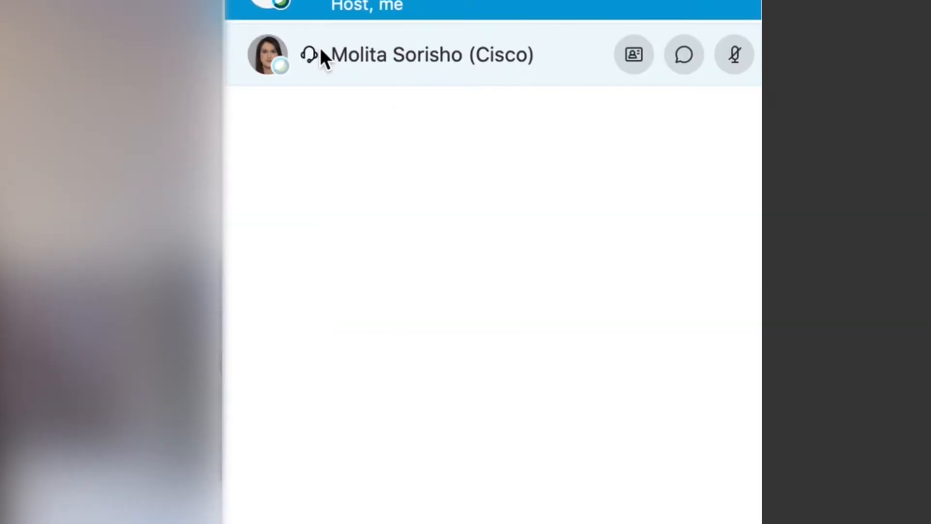